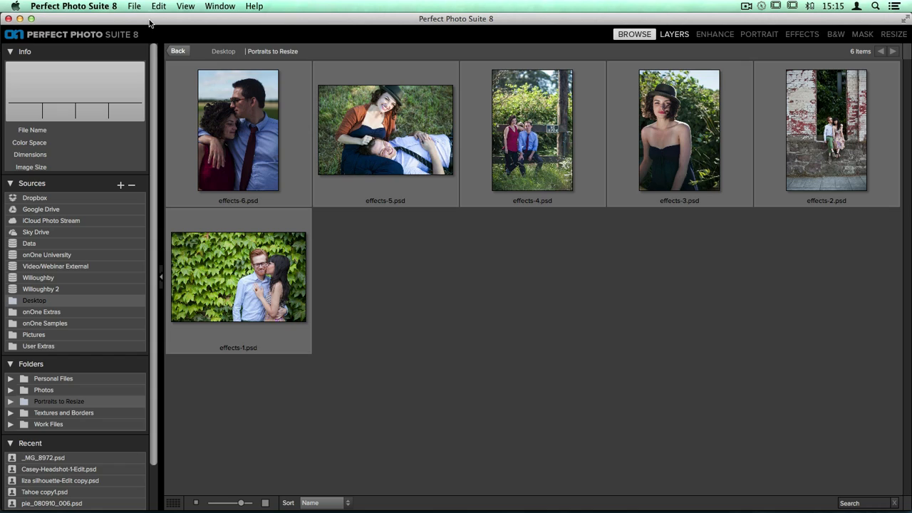
# Start a new Batch process from the File menu.
pyautogui.click(134, 5)
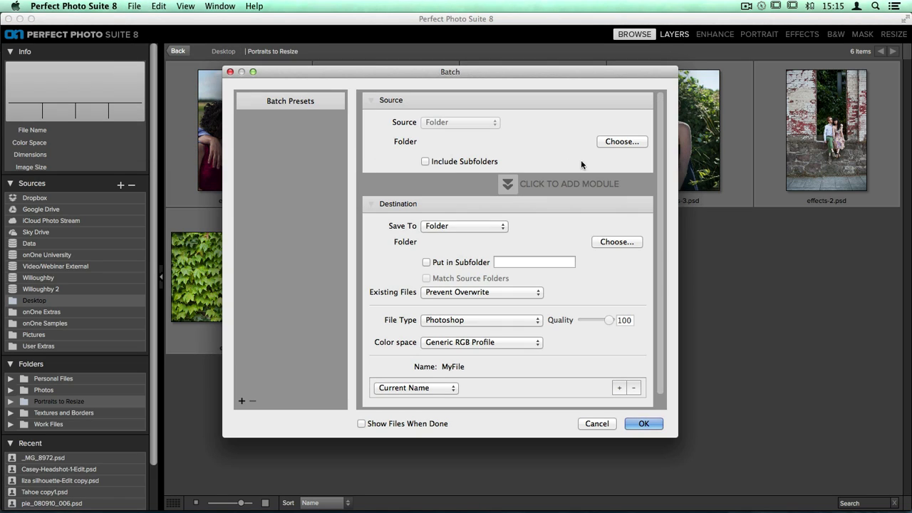
pyautogui.moveTo(626, 154)
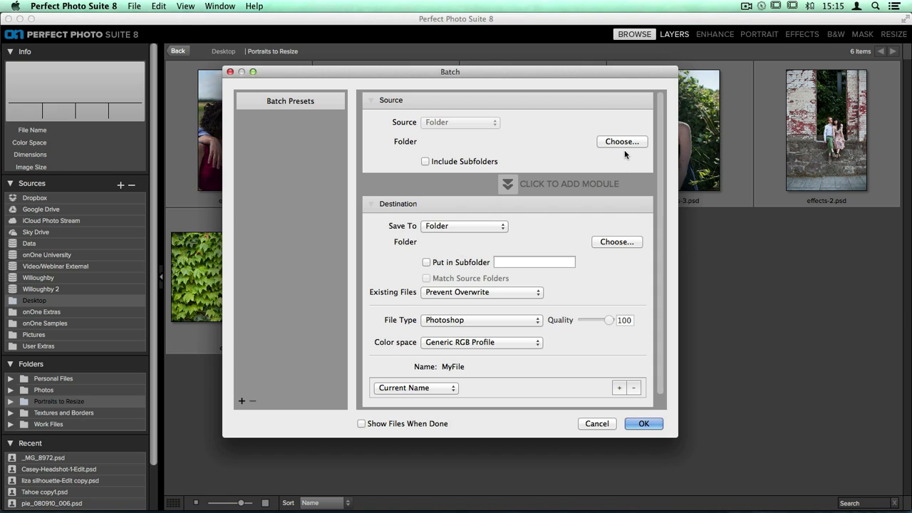
# Set the batch source folder to Portraits to Resize on the Desktop.
pyautogui.click(621, 141)
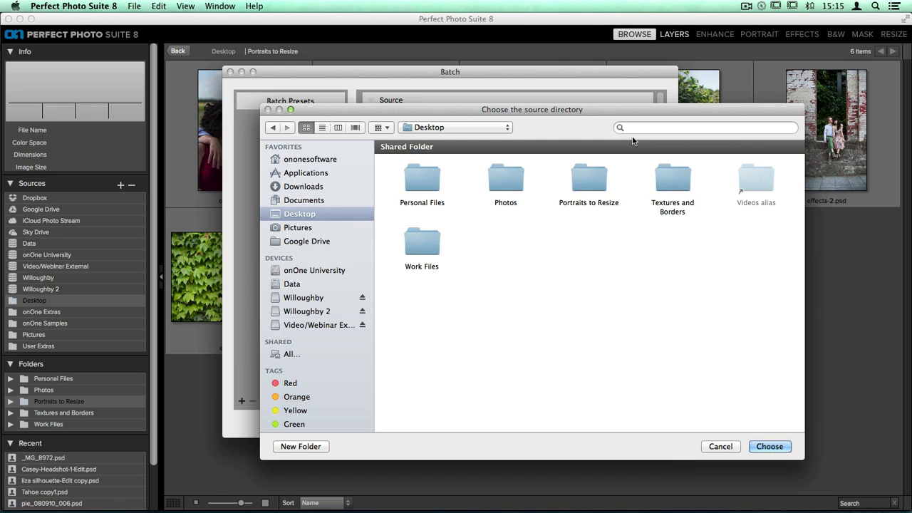
pyautogui.moveTo(601, 220)
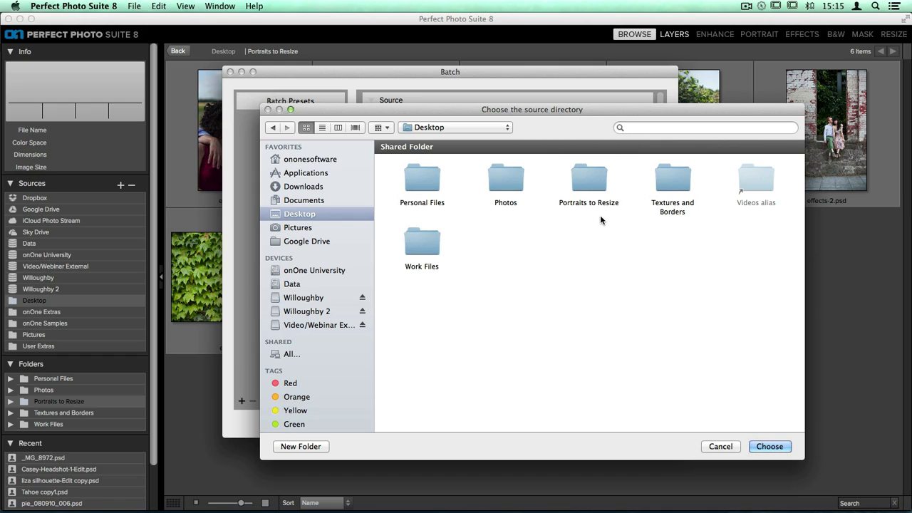
pyautogui.click(588, 178)
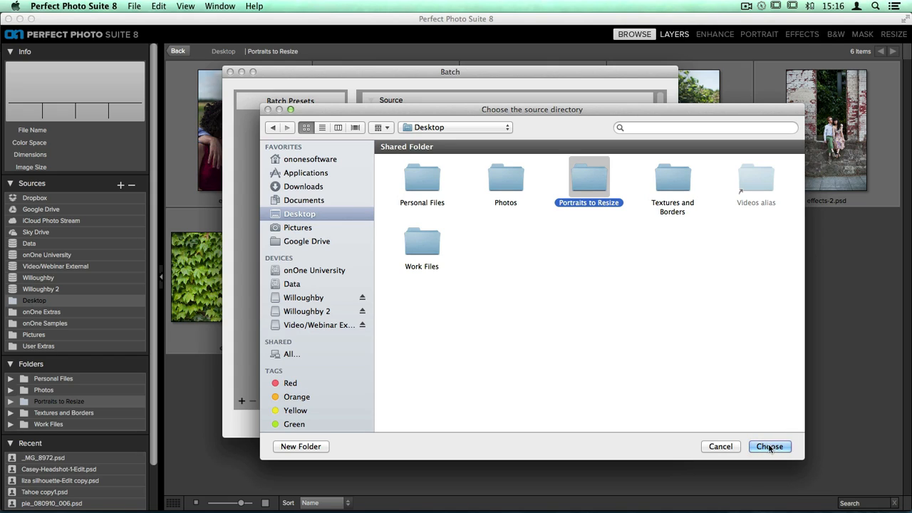
pyautogui.click(769, 446)
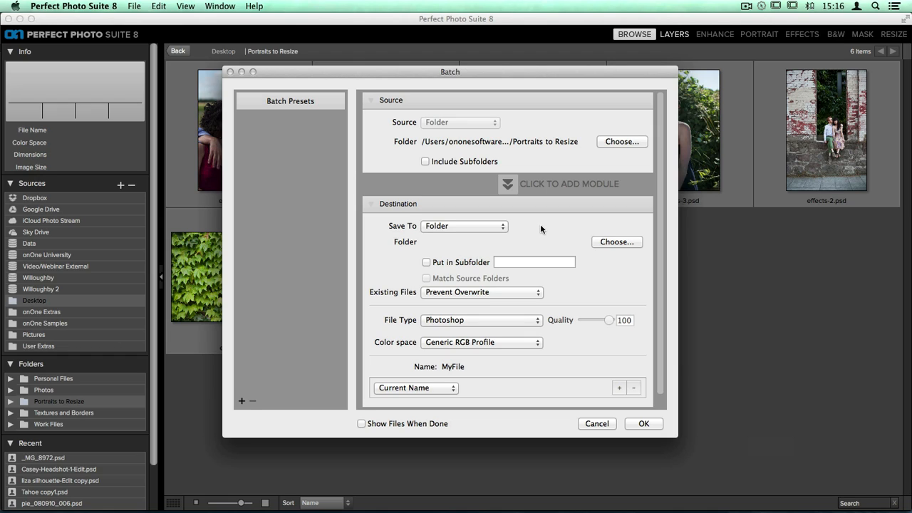
pyautogui.moveTo(510, 206)
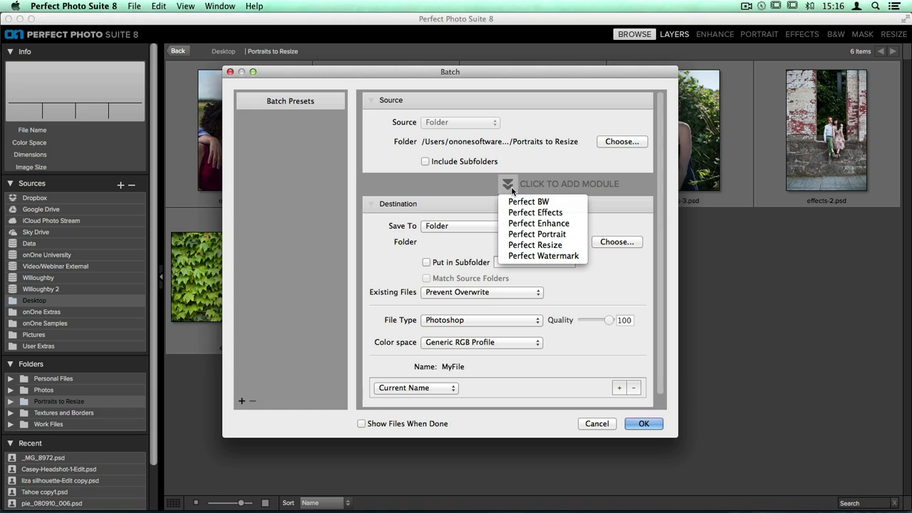
pyautogui.moveTo(535, 245)
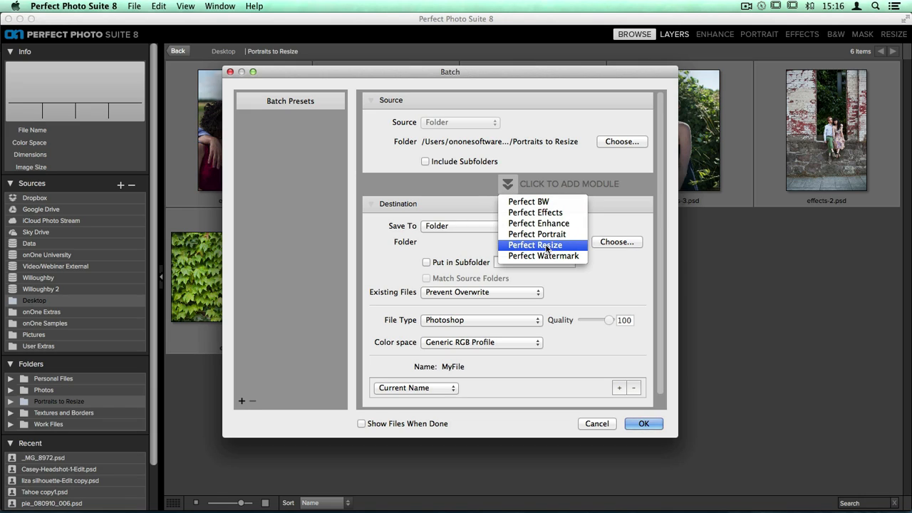
# Add a Perfect Resize 8 module between the source and destination.
pyautogui.click(536, 245)
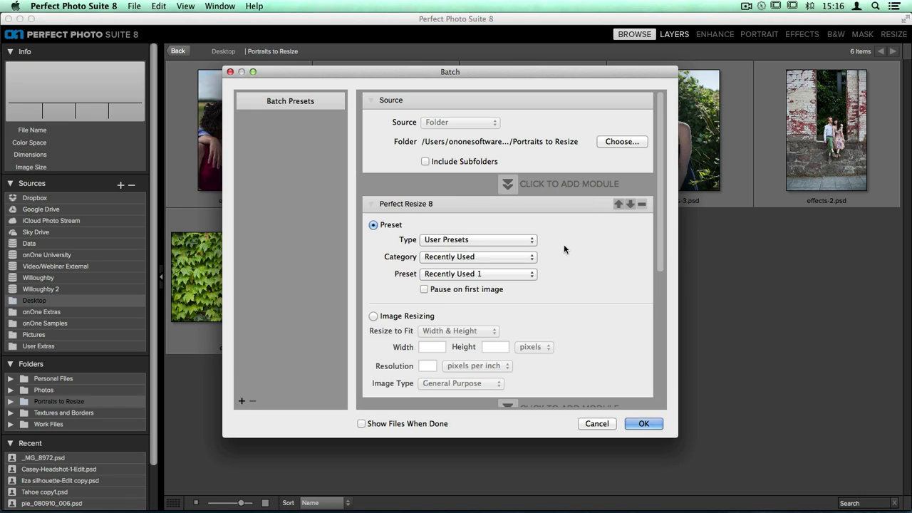
pyautogui.scroll(-3)
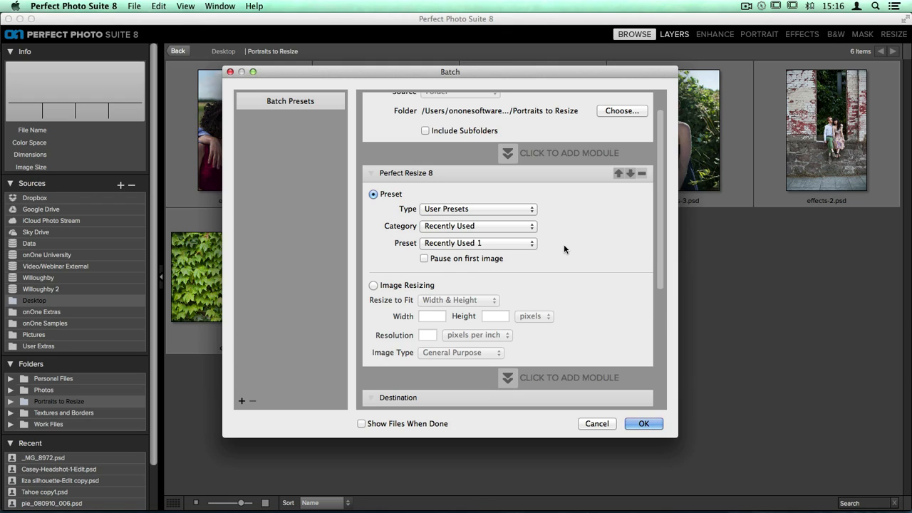
pyautogui.moveTo(447, 288)
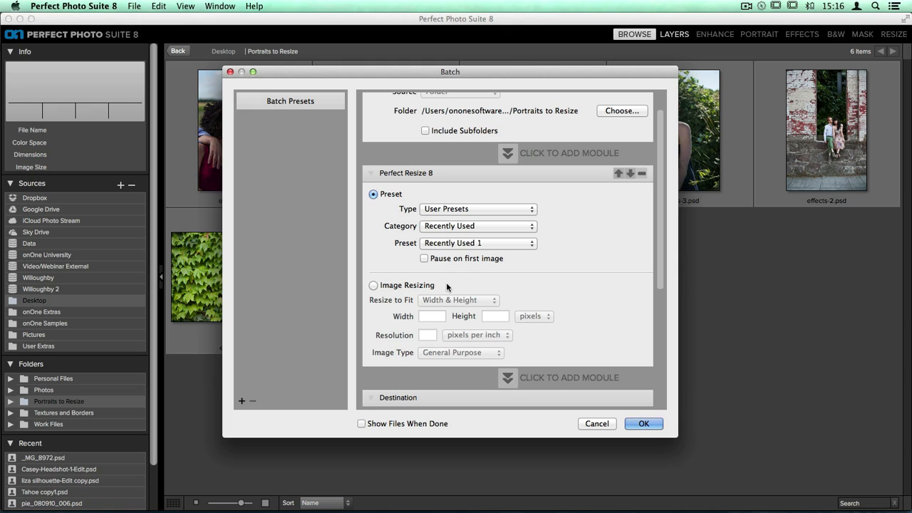
pyautogui.moveTo(376, 291)
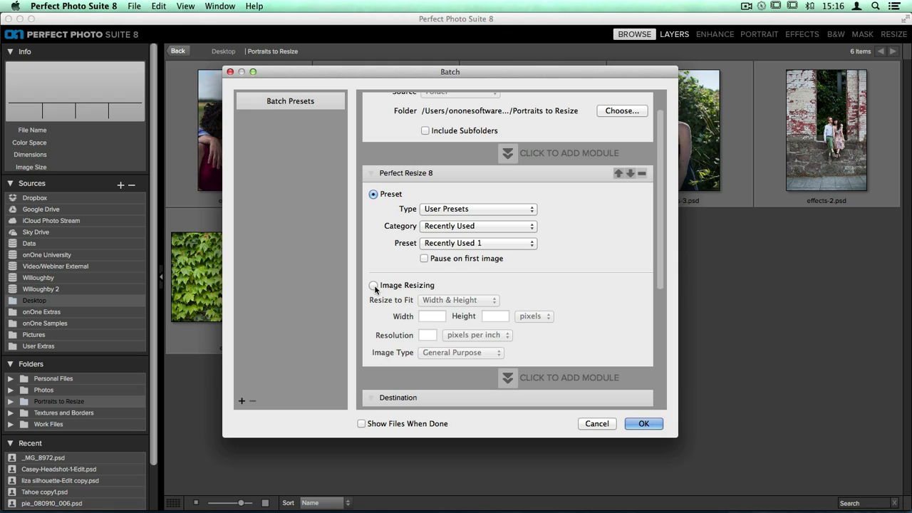
# Use manual image resizing fitting the long edge to 1000 pixels at 72 ppi.
pyautogui.click(374, 285)
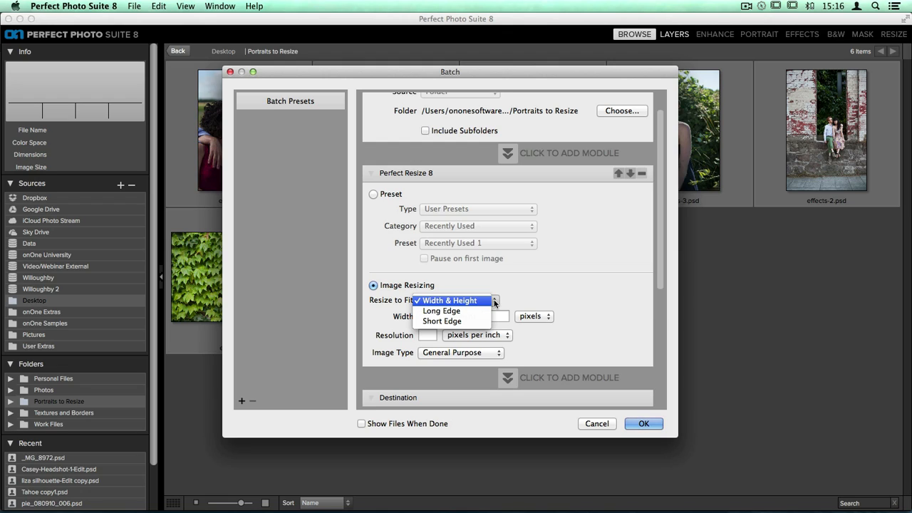
pyautogui.moveTo(441, 310)
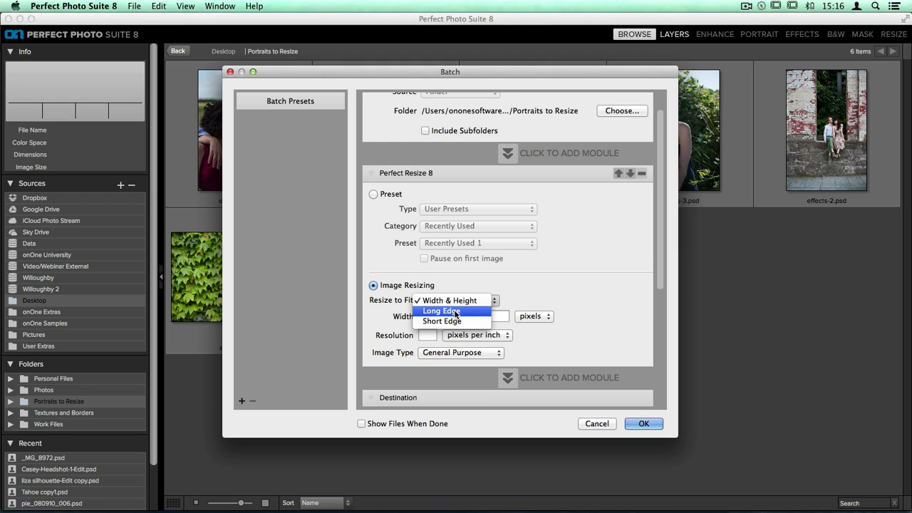
pyautogui.moveTo(473, 313)
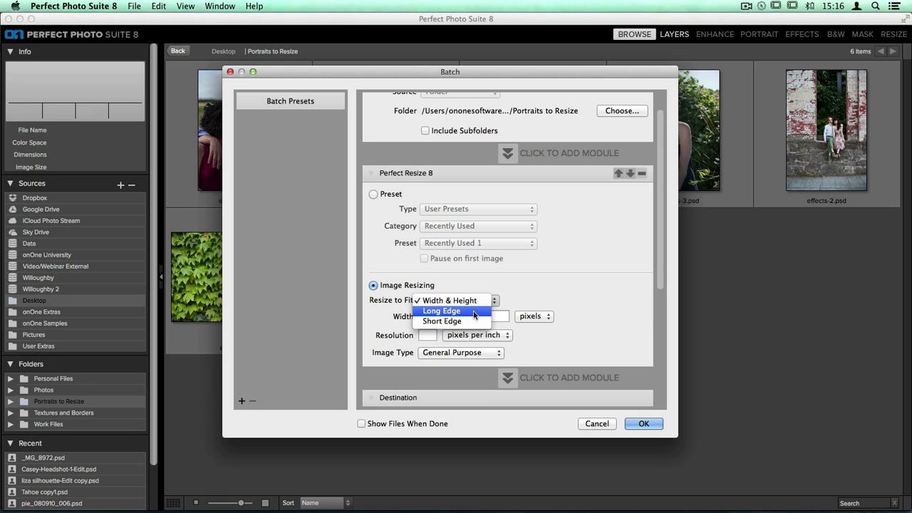
pyautogui.click(442, 311)
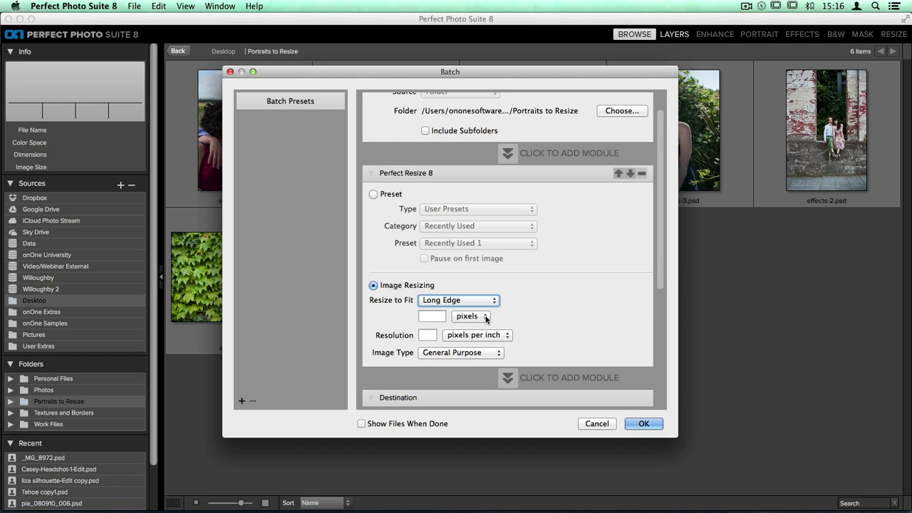
pyautogui.click(471, 316)
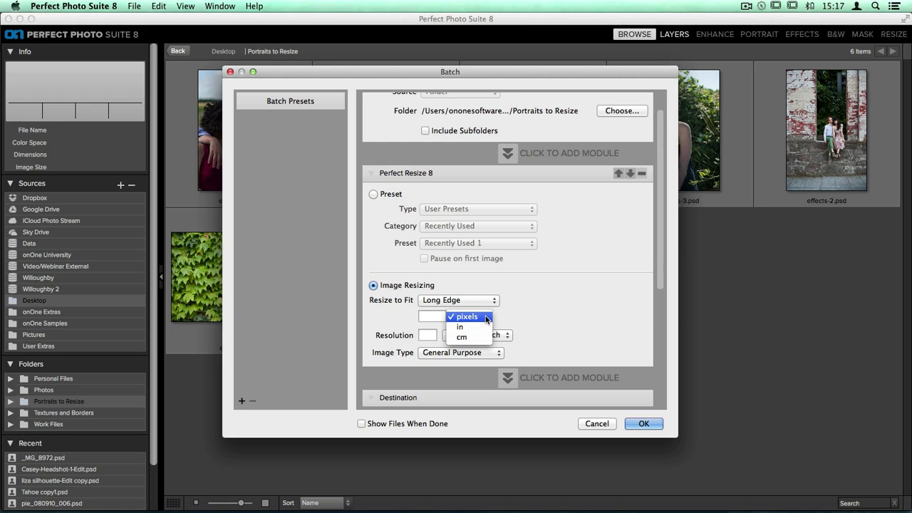
pyautogui.click(466, 317)
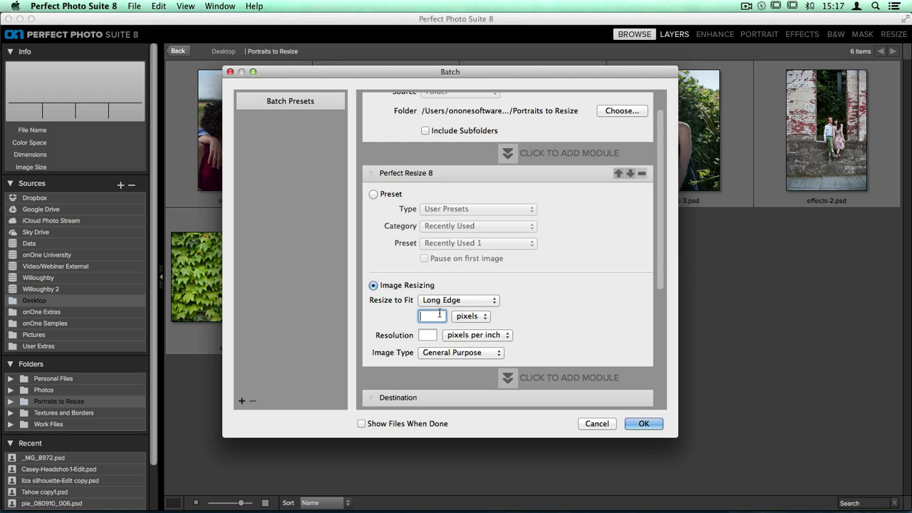
pyautogui.write('1000')
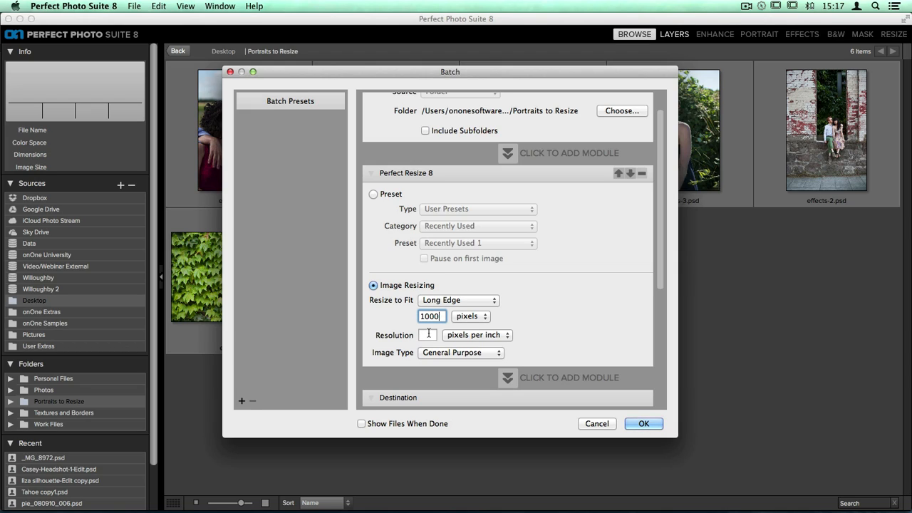
pyautogui.write('72')
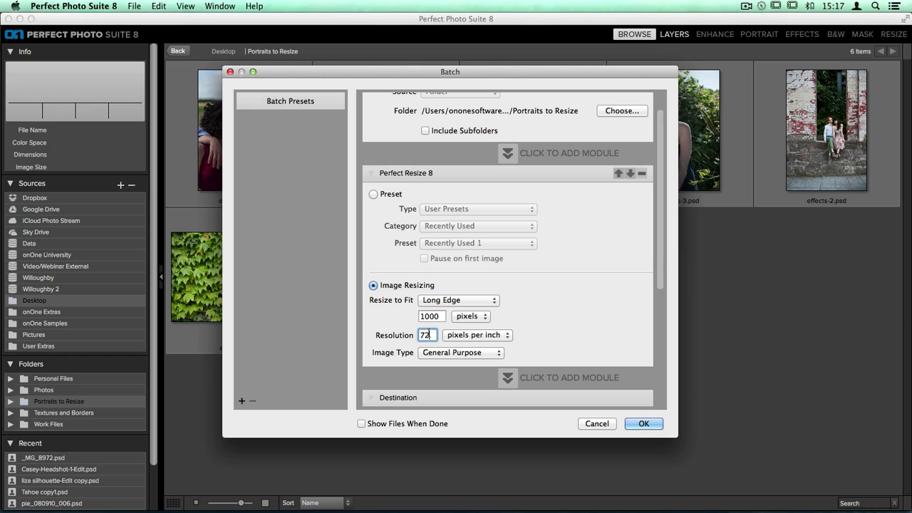
pyautogui.moveTo(553, 342)
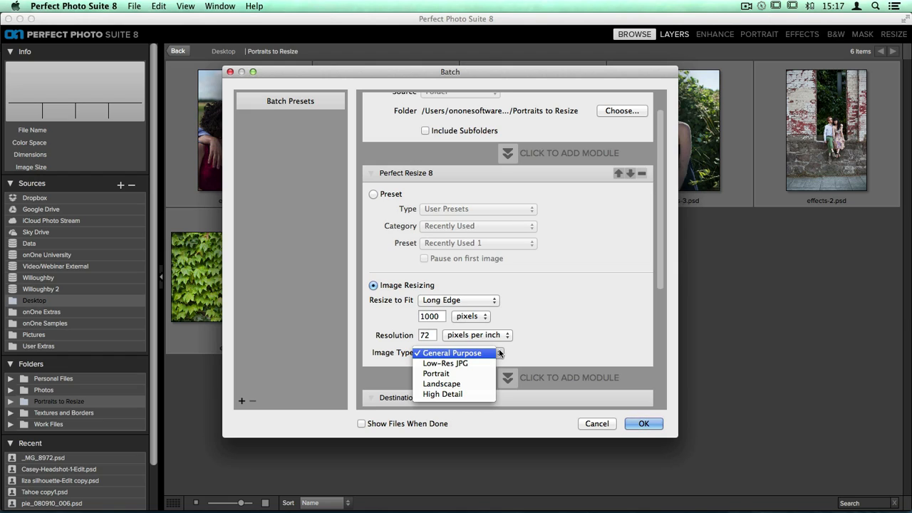
pyautogui.moveTo(436, 373)
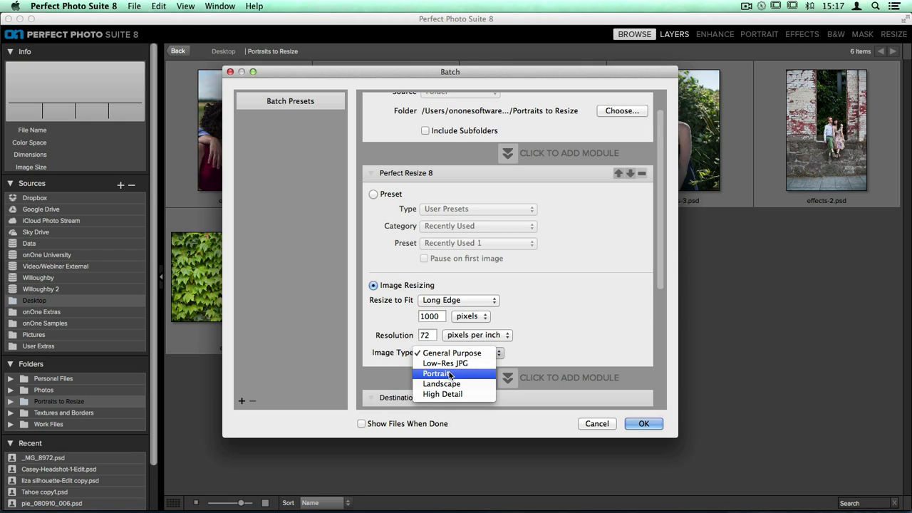
# Set the resize module's image type to Portrait.
pyautogui.click(436, 373)
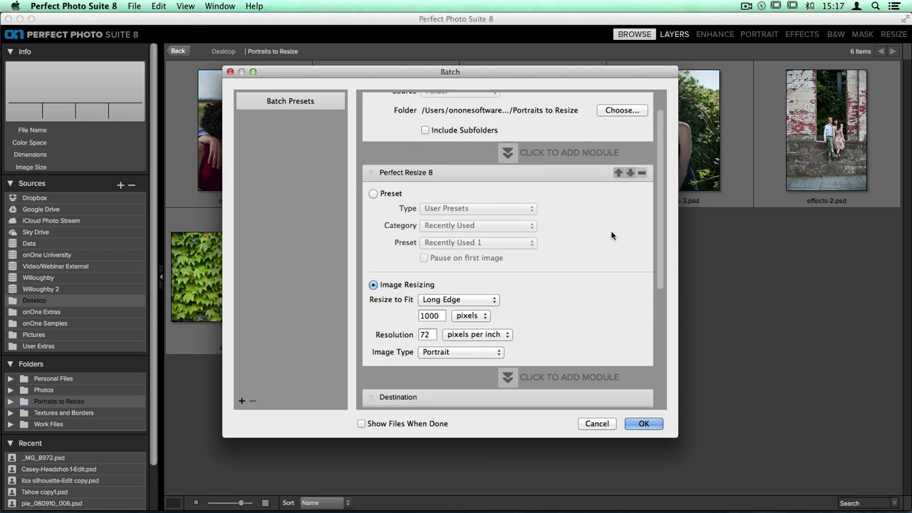
# Save output to each original's current location, keeping Prevent Overwrite for existing files.
pyautogui.scroll(-3)
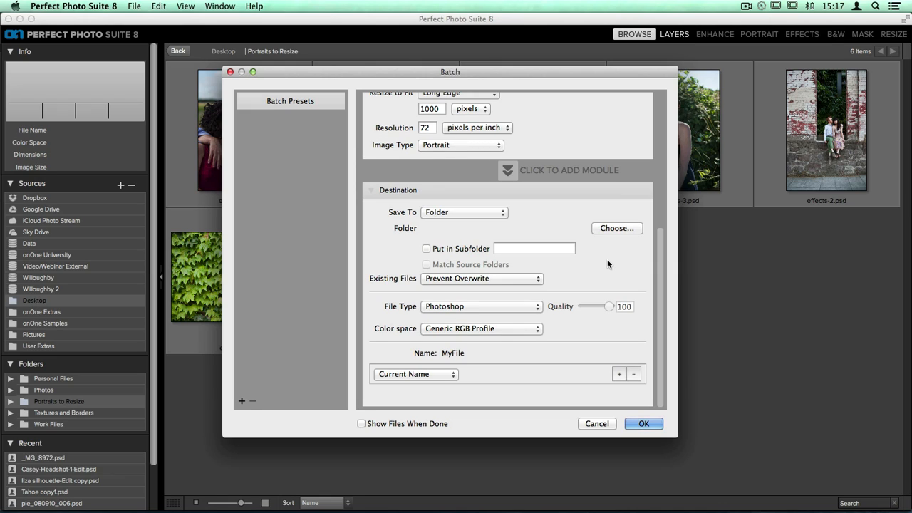
pyautogui.moveTo(505, 227)
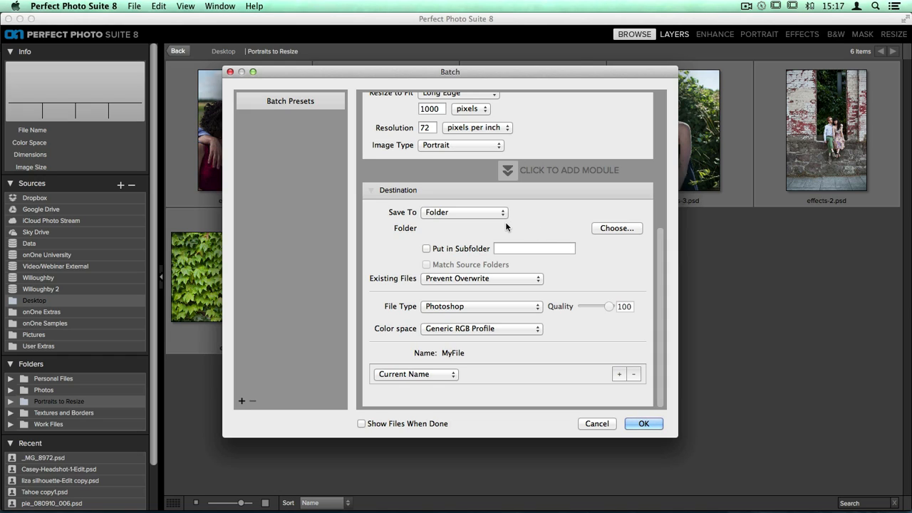
pyautogui.click(463, 213)
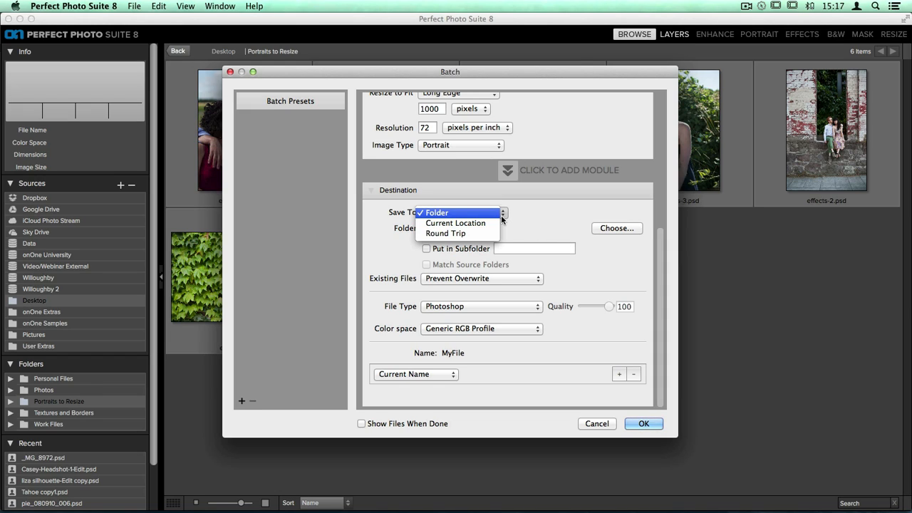
pyautogui.moveTo(455, 222)
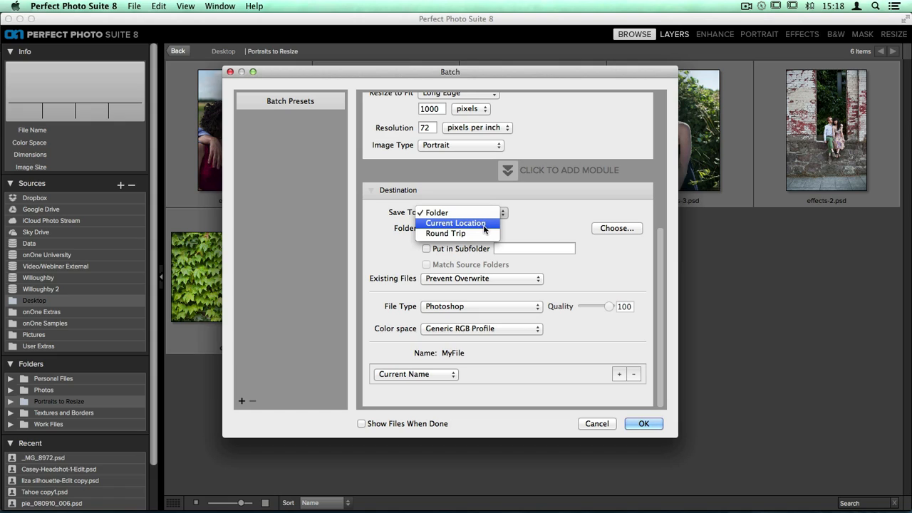
pyautogui.click(456, 222)
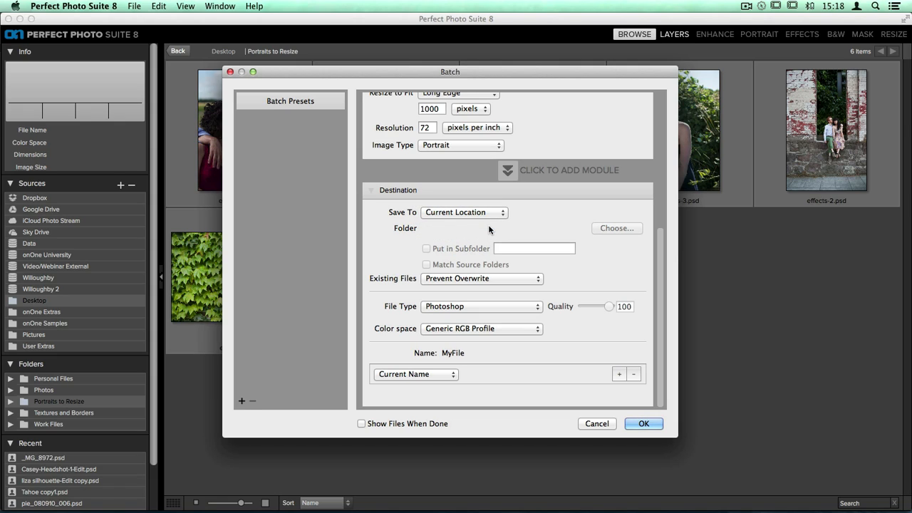
pyautogui.moveTo(470, 282)
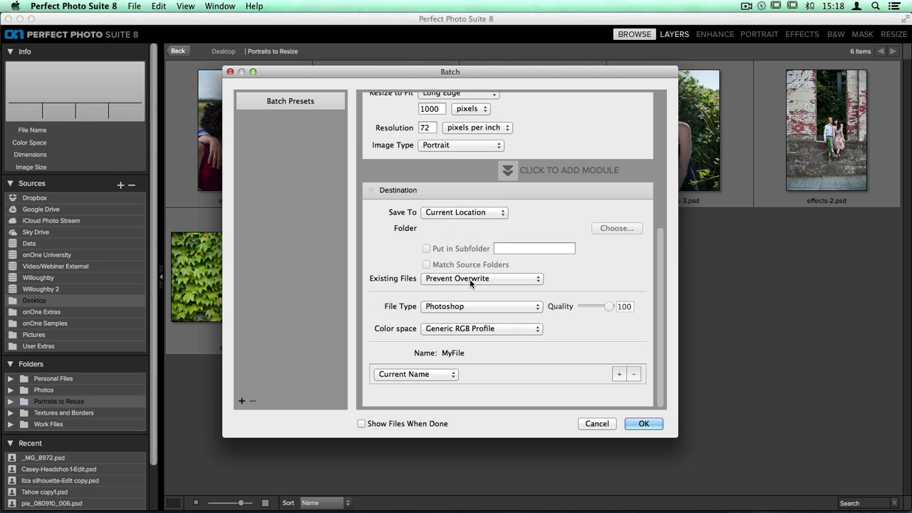
pyautogui.click(482, 278)
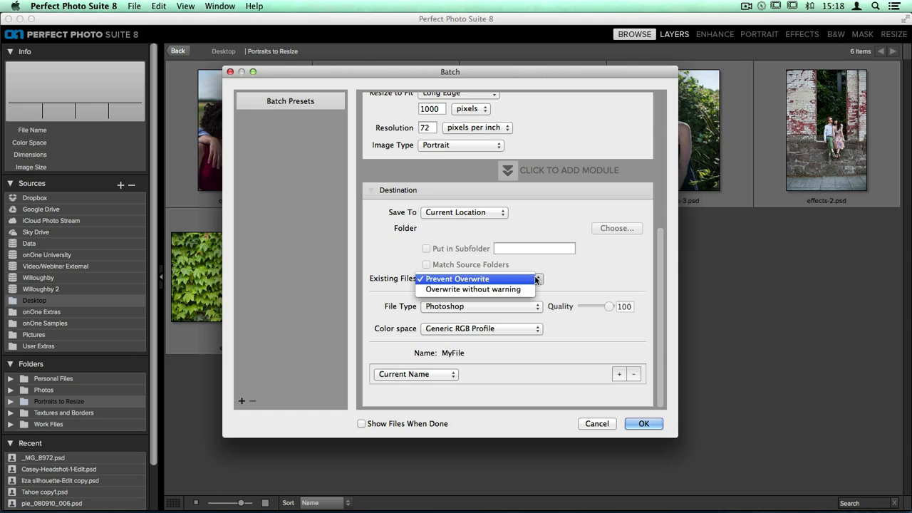
pyautogui.click(456, 278)
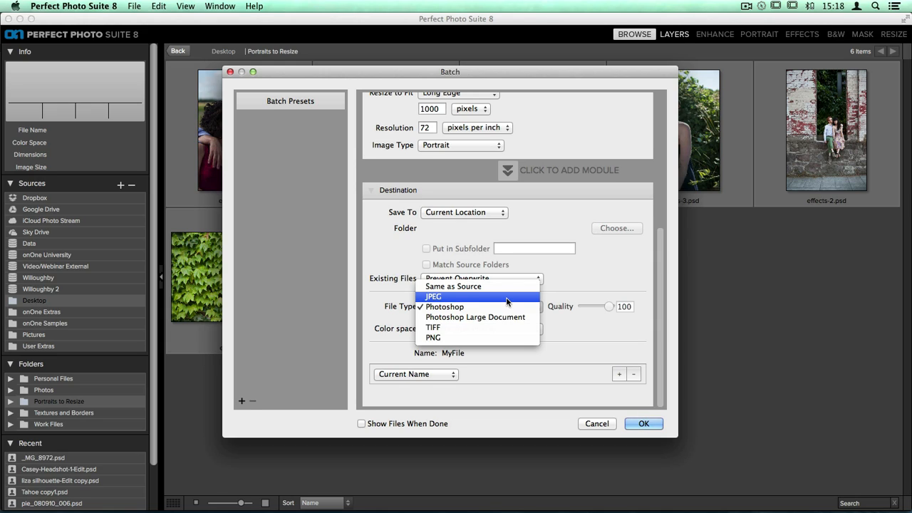
# Set output to JPEG with the sRGB IEC61966-2.1 colour profile.
pyautogui.click(433, 296)
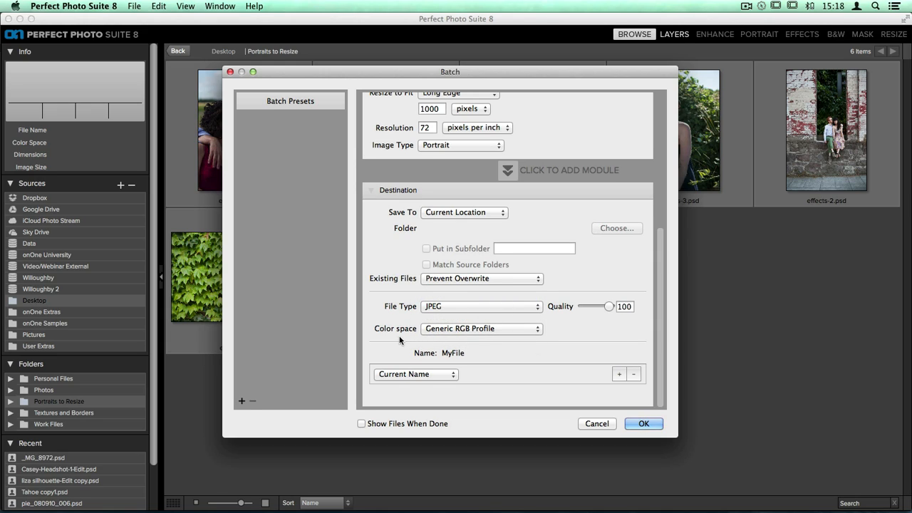
pyautogui.click(482, 328)
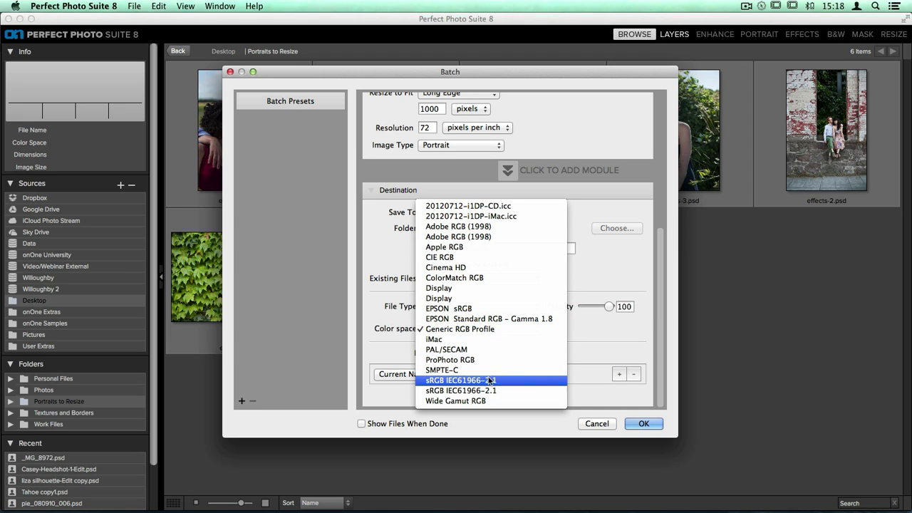
pyautogui.click(458, 378)
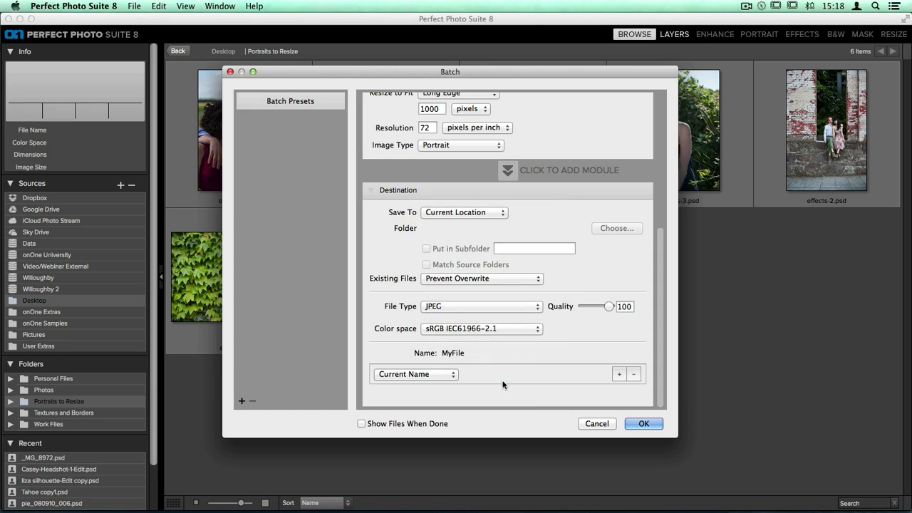
pyautogui.moveTo(503, 365)
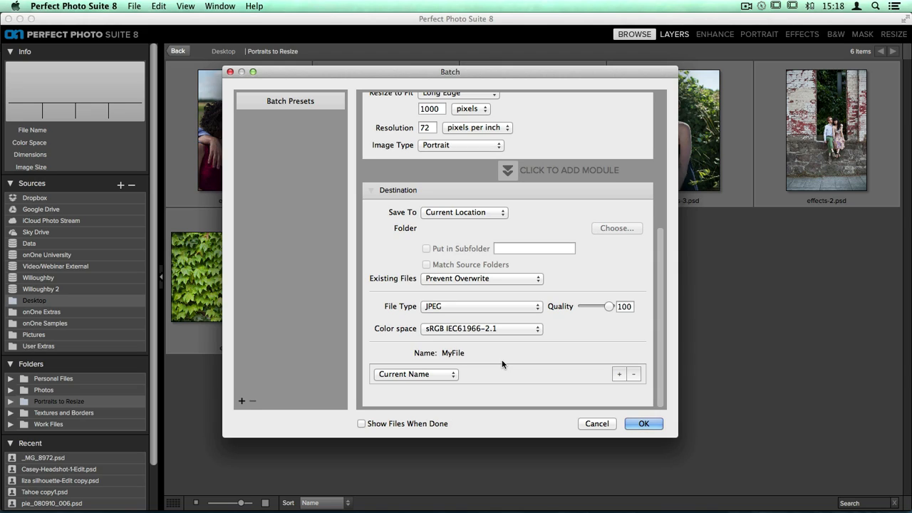
pyautogui.moveTo(467, 371)
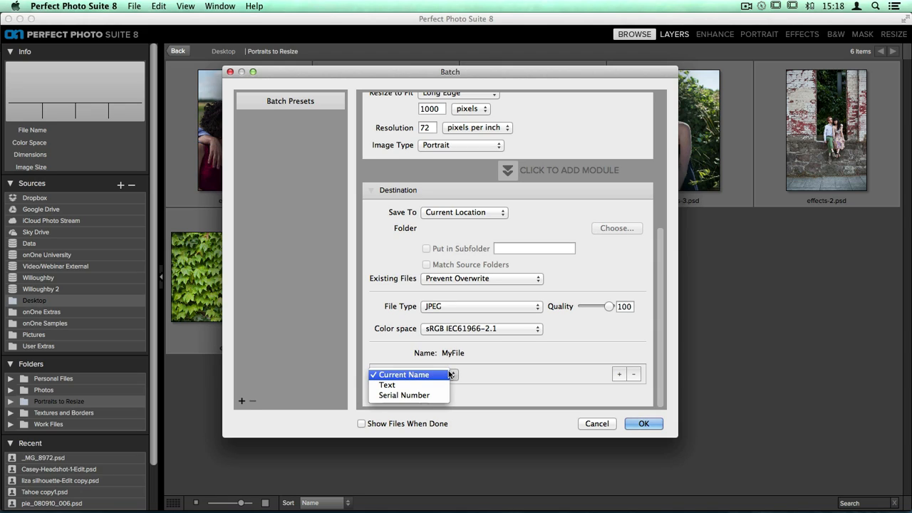
pyautogui.moveTo(405, 396)
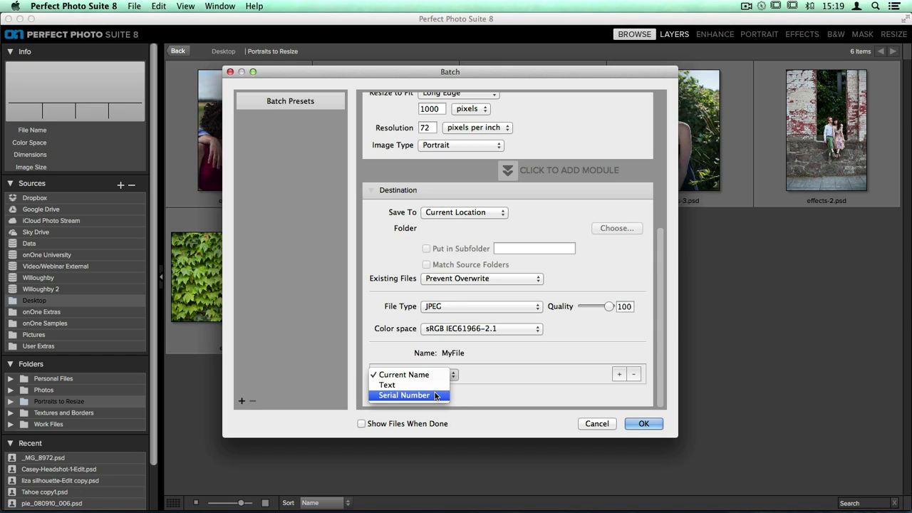
pyautogui.moveTo(410, 384)
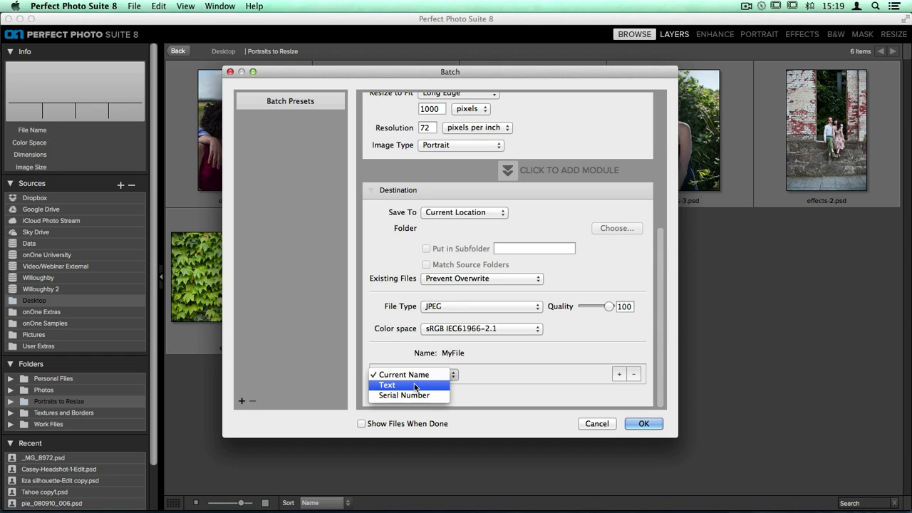
# Name output files with the custom text new-portraits-for-the-web.
pyautogui.click(387, 384)
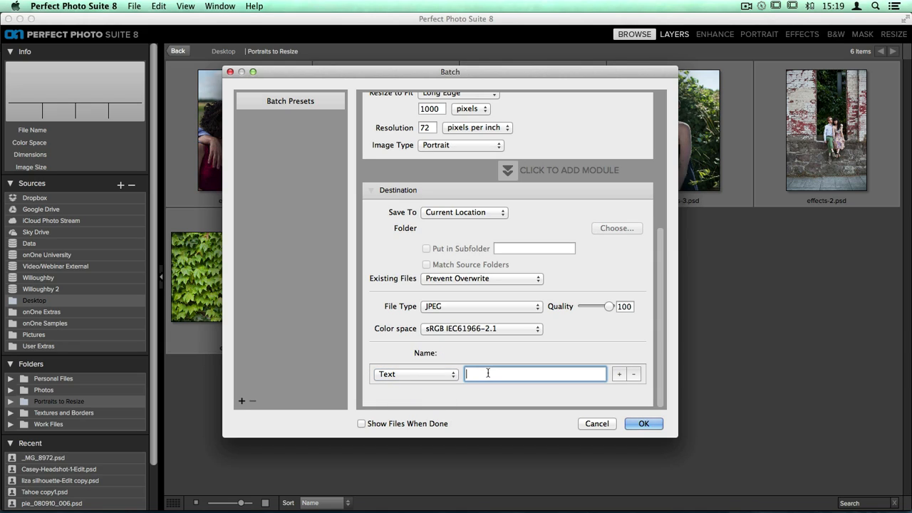
pyautogui.write('new-portraits-f')
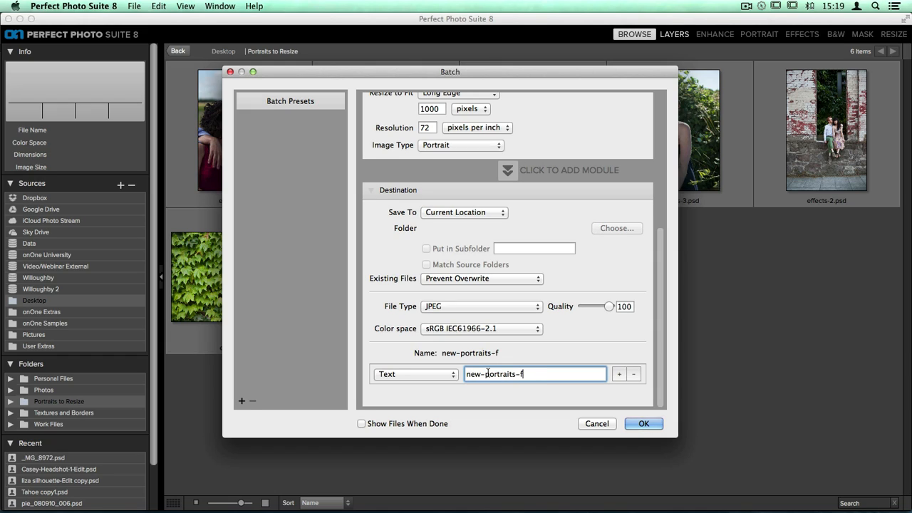
pyautogui.write('or-the-web')
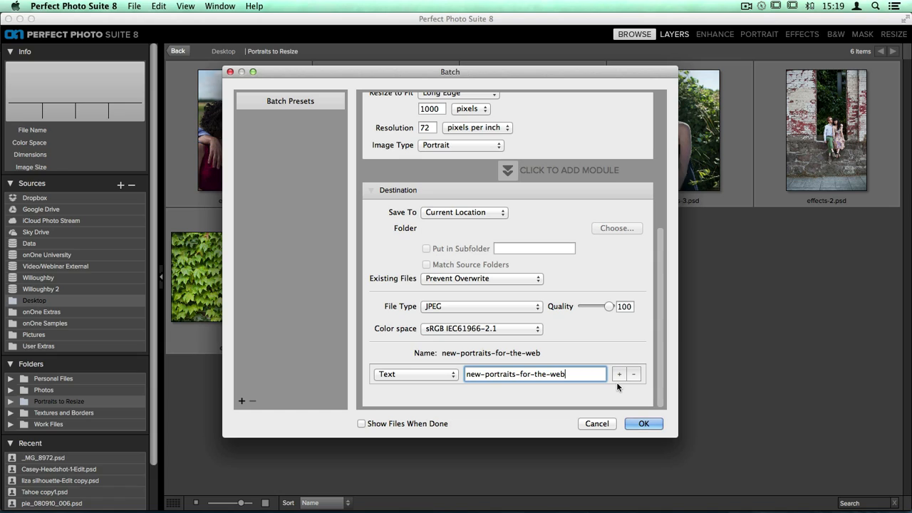
# Append a serial number starting at 1 to the file name.
pyautogui.click(618, 373)
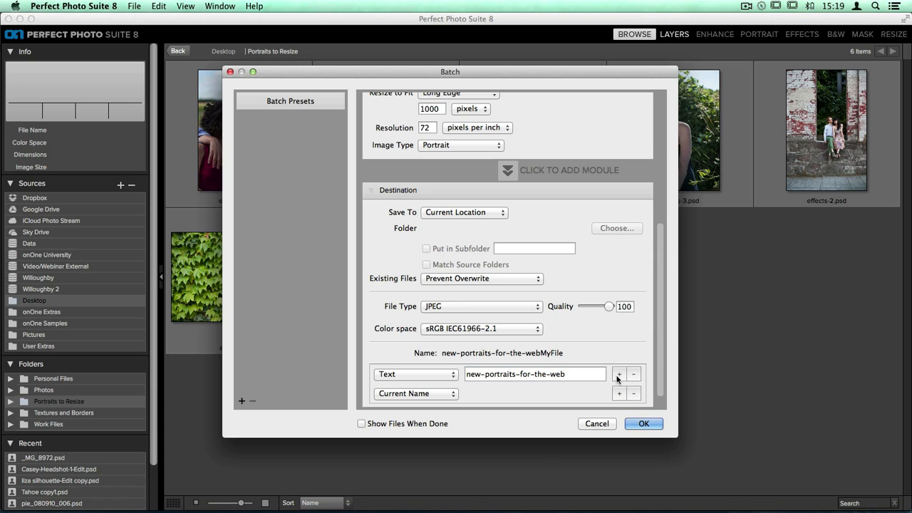
pyautogui.moveTo(534, 396)
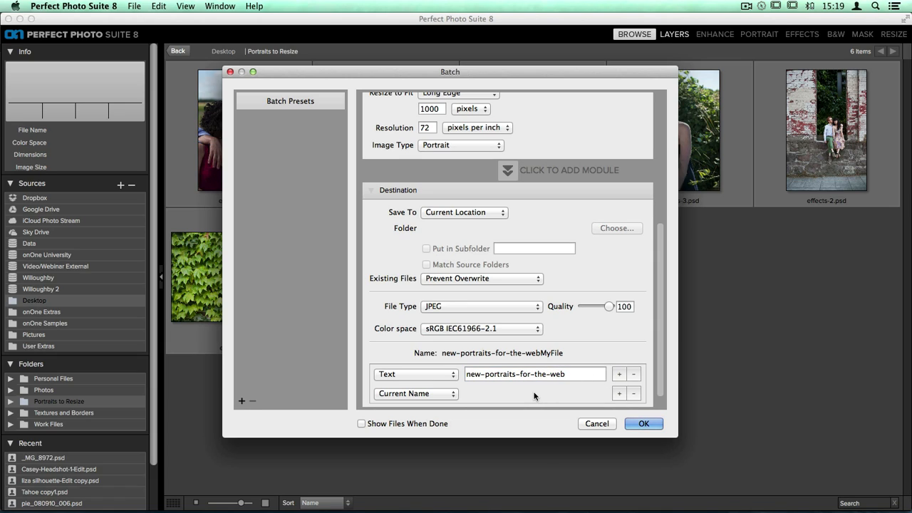
pyautogui.moveTo(439, 393)
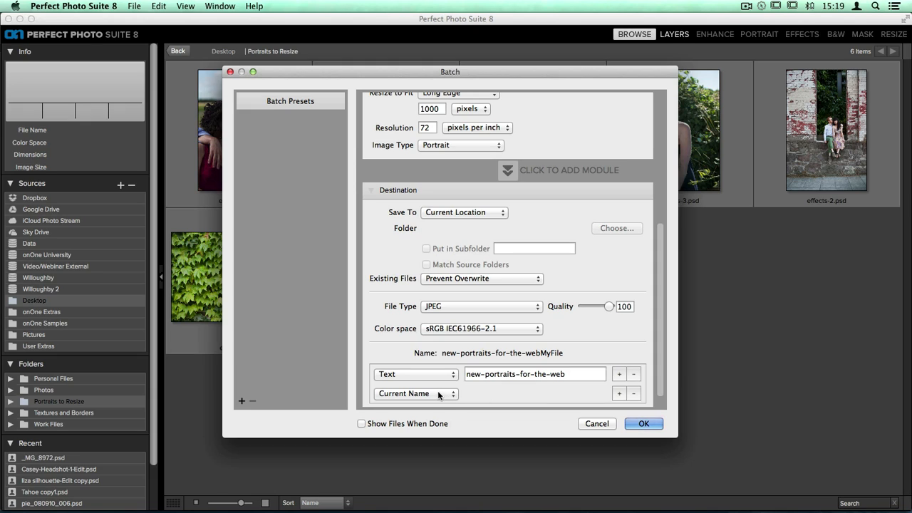
pyautogui.click(416, 393)
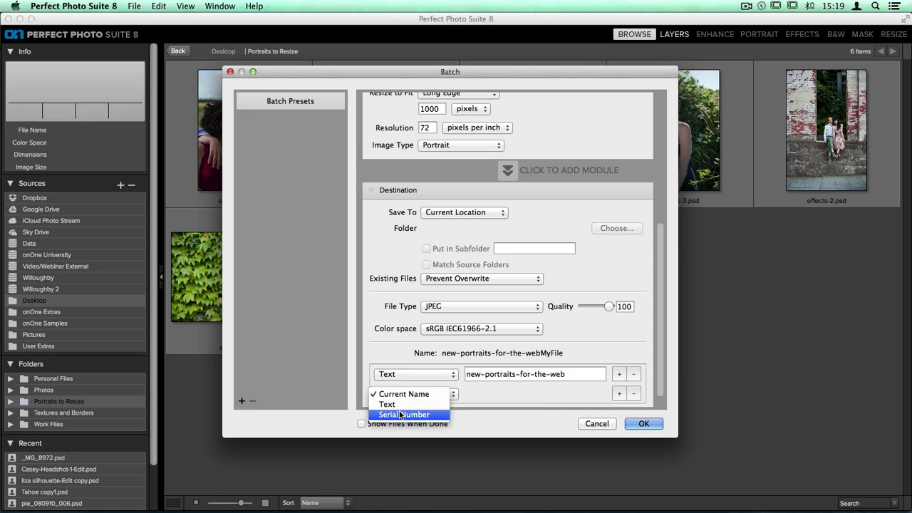
pyautogui.click(405, 413)
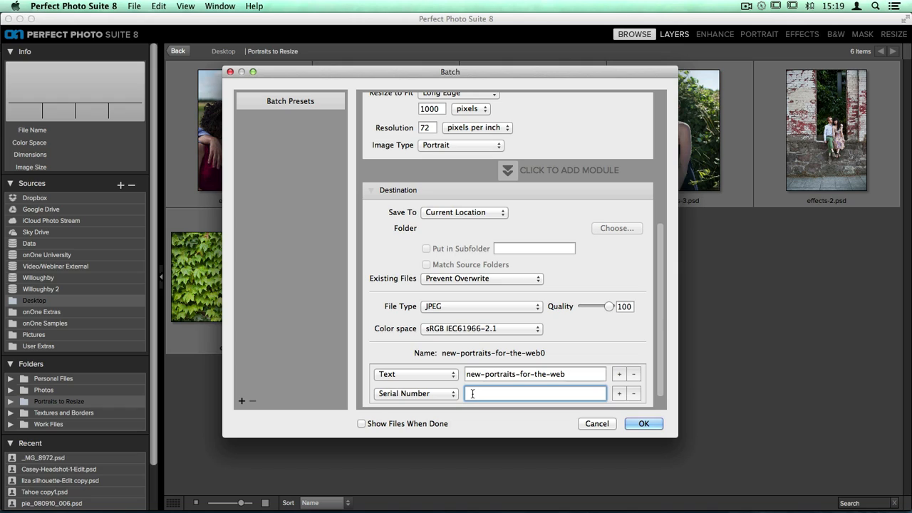
pyautogui.write('1')
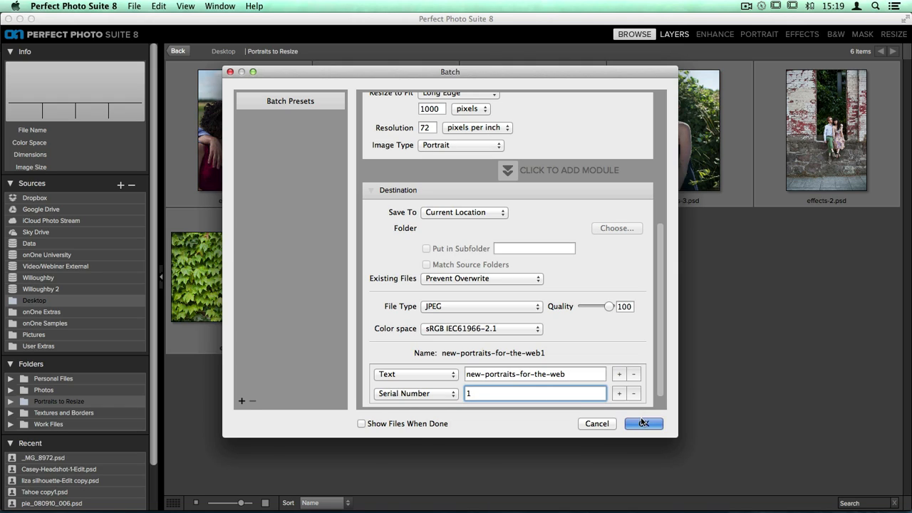
# Run the batch on the six portraits and dismiss the completion report.
pyautogui.click(642, 423)
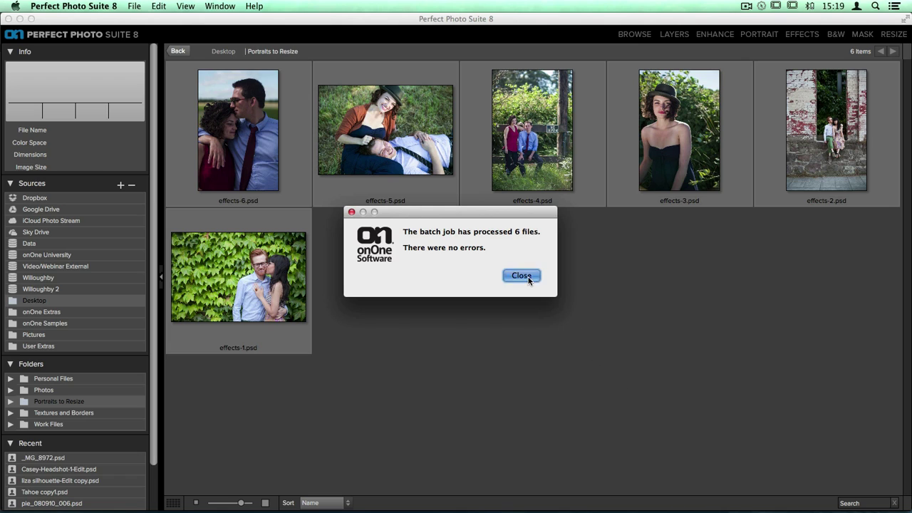
pyautogui.click(522, 276)
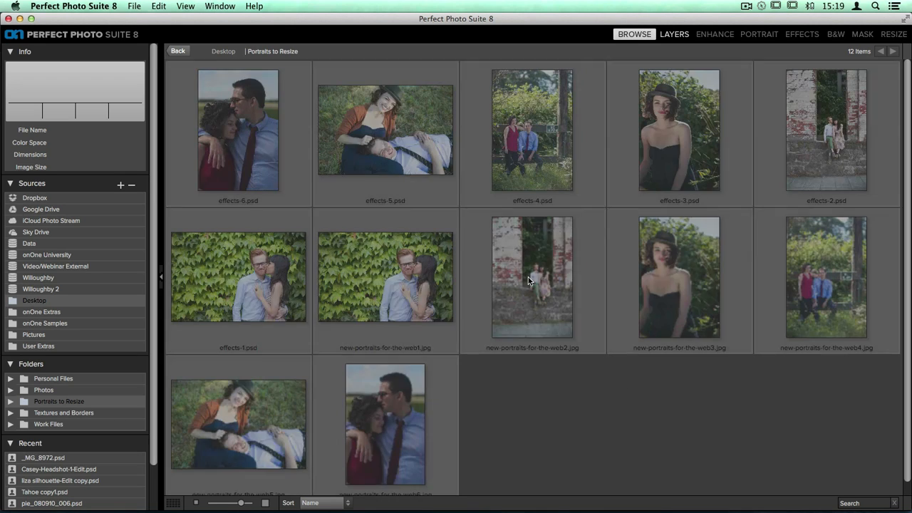